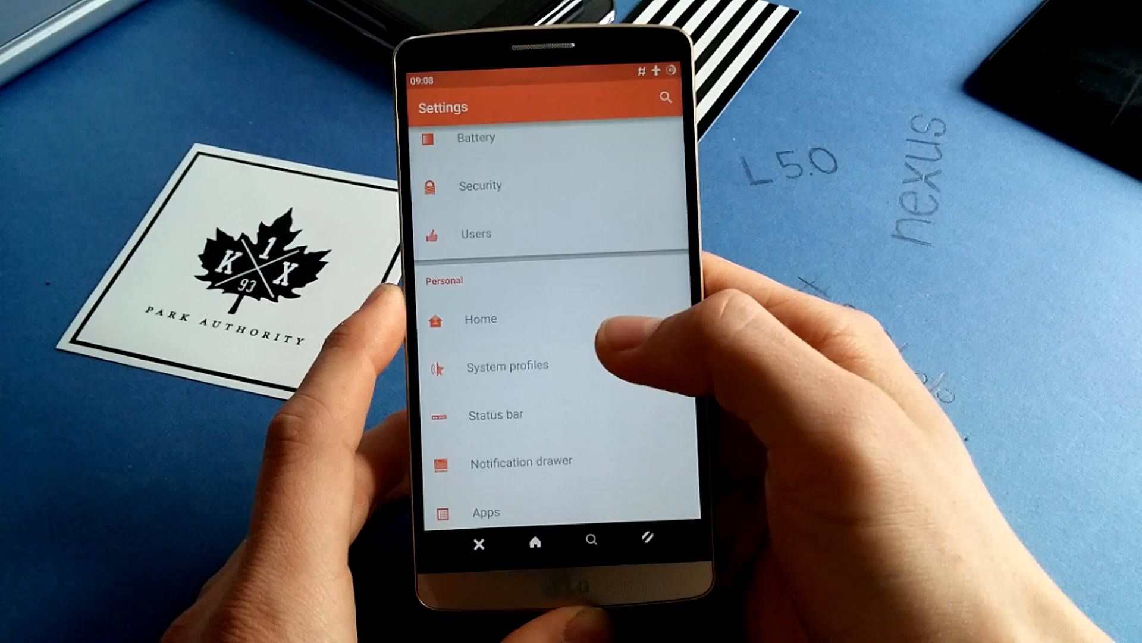
Scroll About phone to read the CyanogenMod 12, Android 5.0.2 and kernel details
{"action": "scroll", "scroll_direction": "down", "scroll_amount": 3}
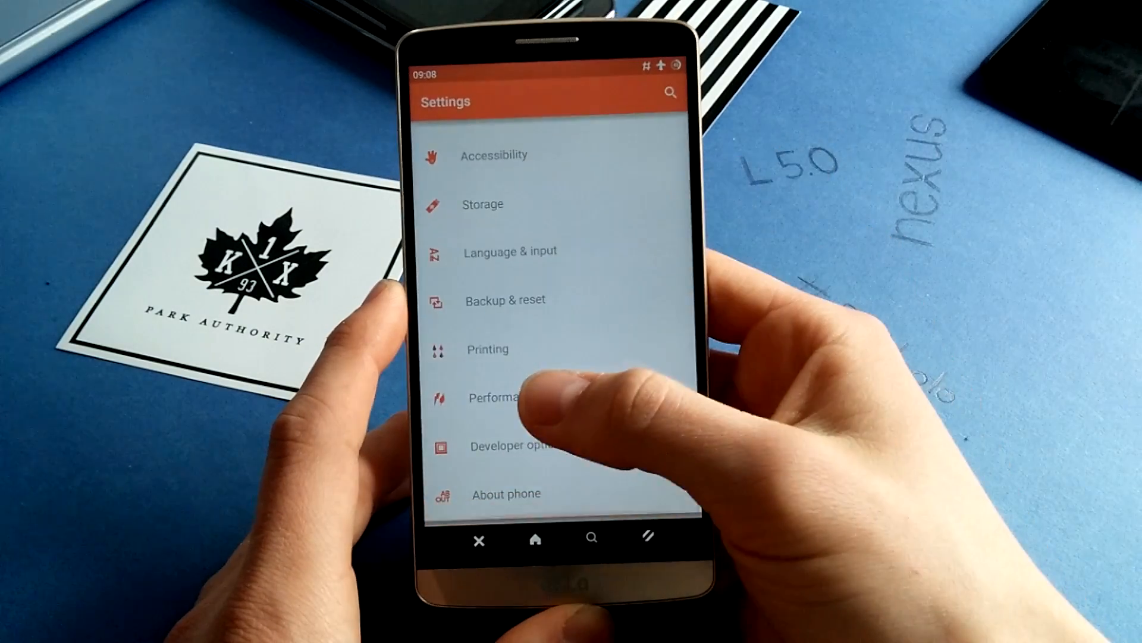
{"action": "scroll", "scroll_direction": "down", "scroll_amount": 3}
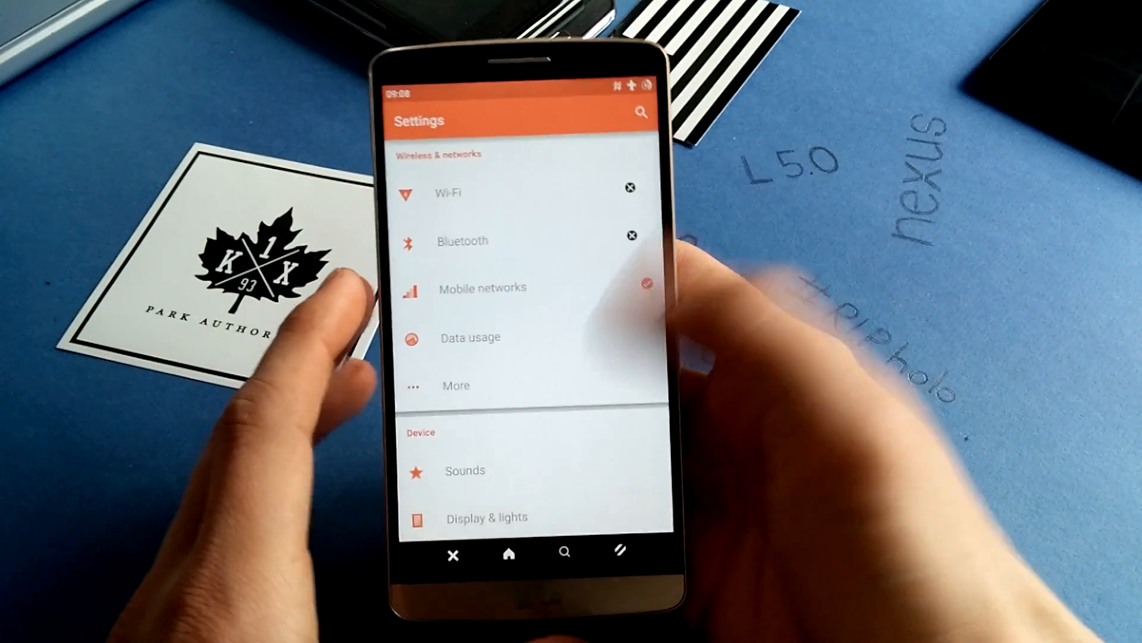
{"action": "scroll", "scroll_direction": "down", "scroll_amount": 3}
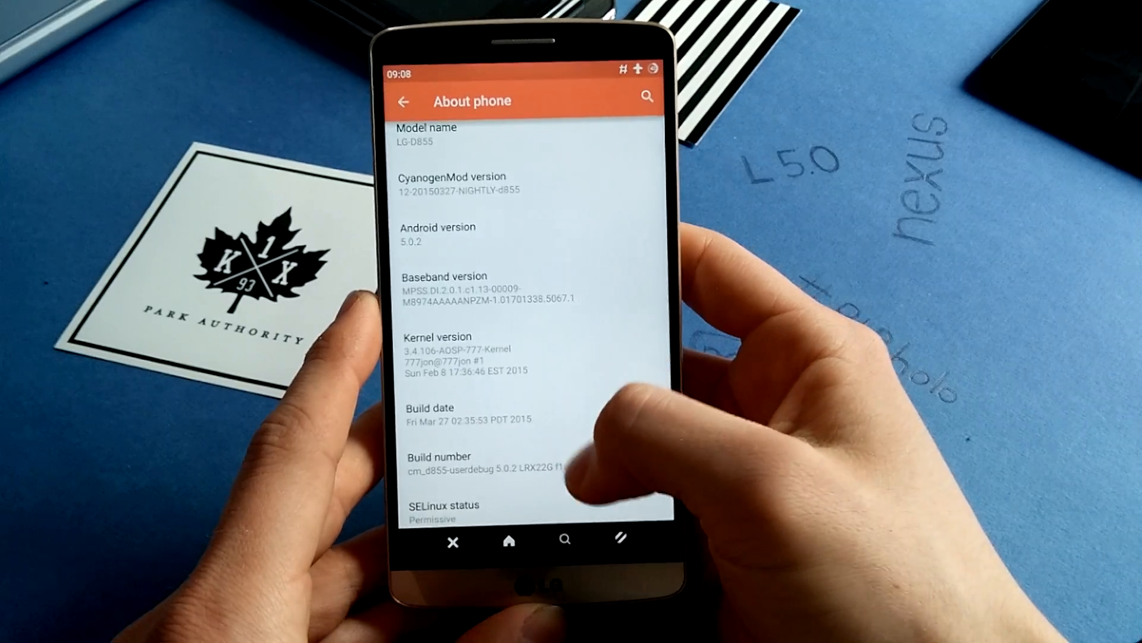
{"action": "scroll", "scroll_direction": "up", "scroll_amount": 3}
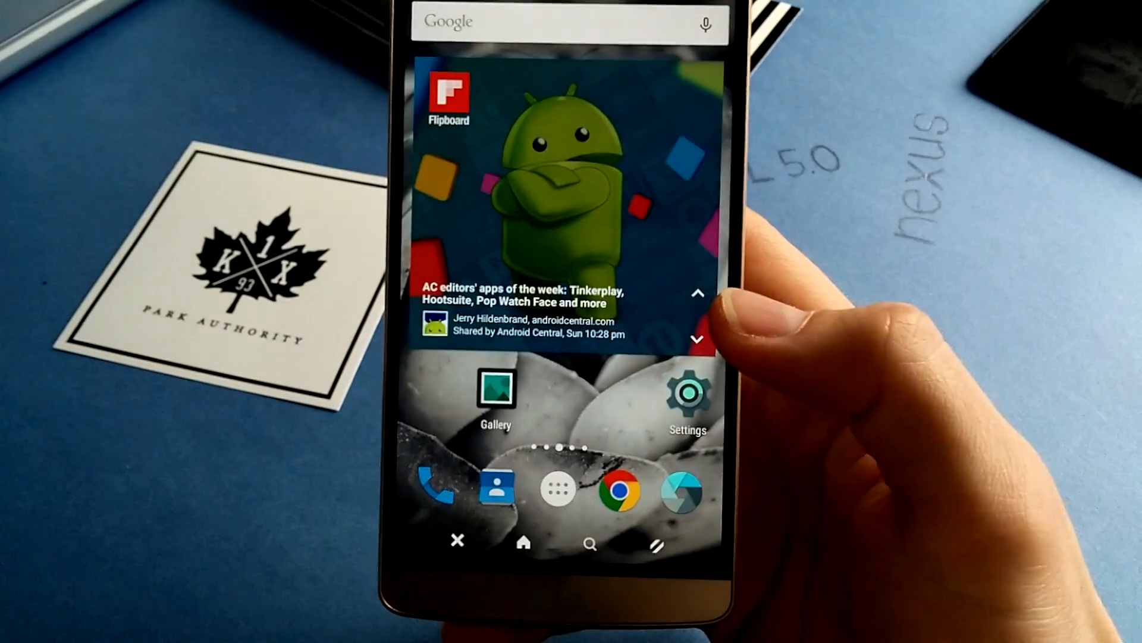
Launch AnTuTu Benchmark v5.6.2 and scroll through its device ranking list
{"action": "left_click", "coordinate": [558, 486]}
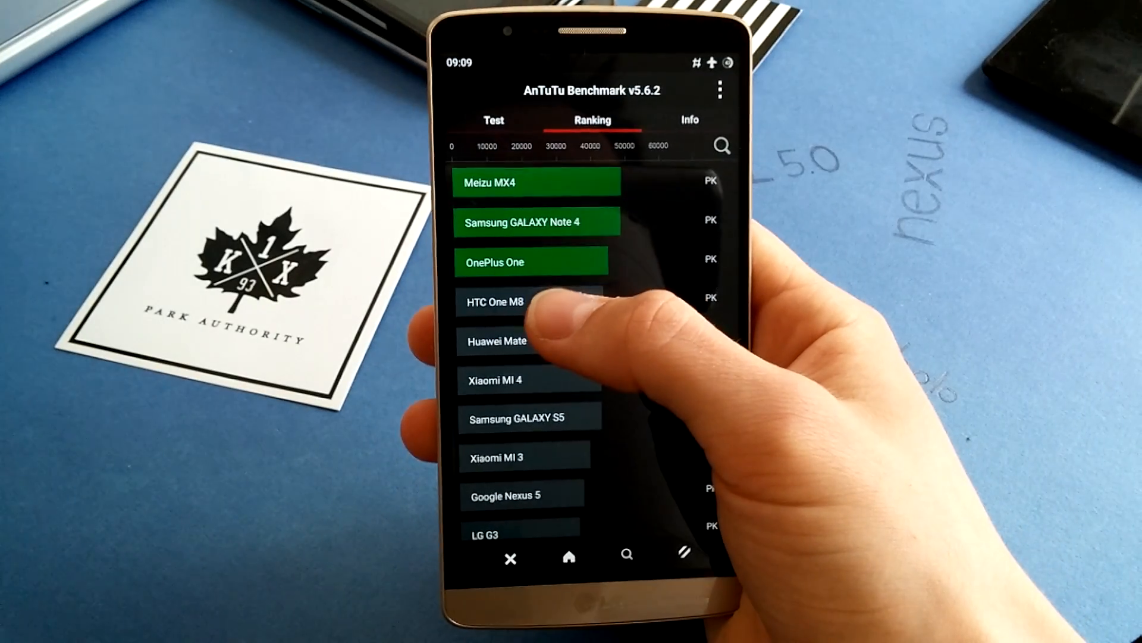
{"action": "scroll", "scroll_direction": "down", "scroll_amount": 3}
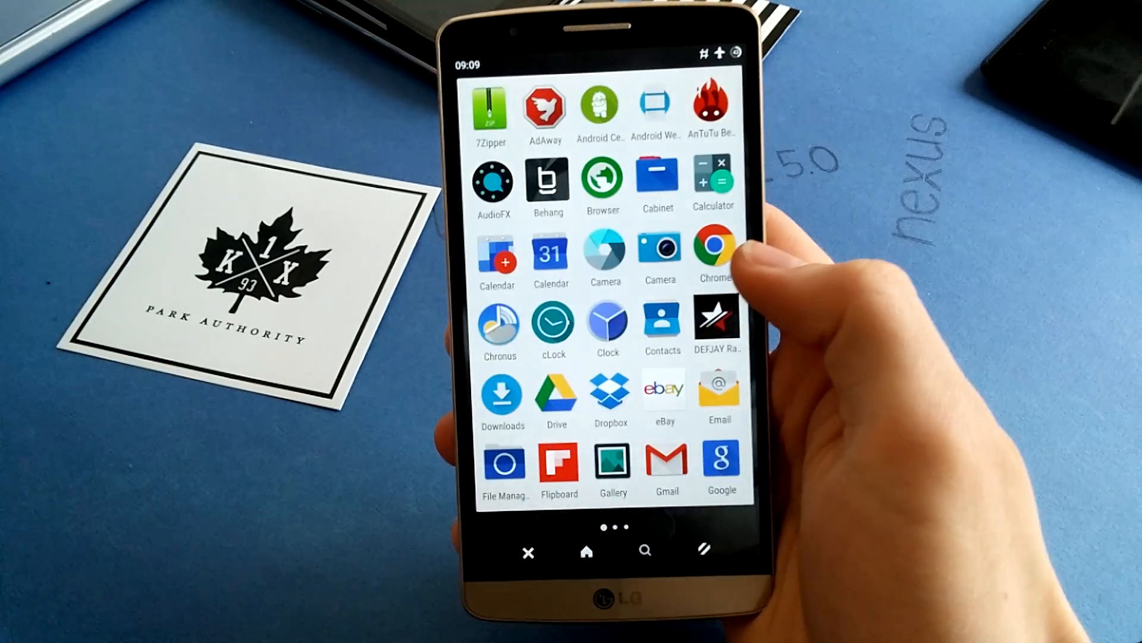
Launch Kernel Tweaker from the next app drawer page to see CPU core stats
{"action": "scroll", "scroll_direction": "up", "scroll_amount": 3}
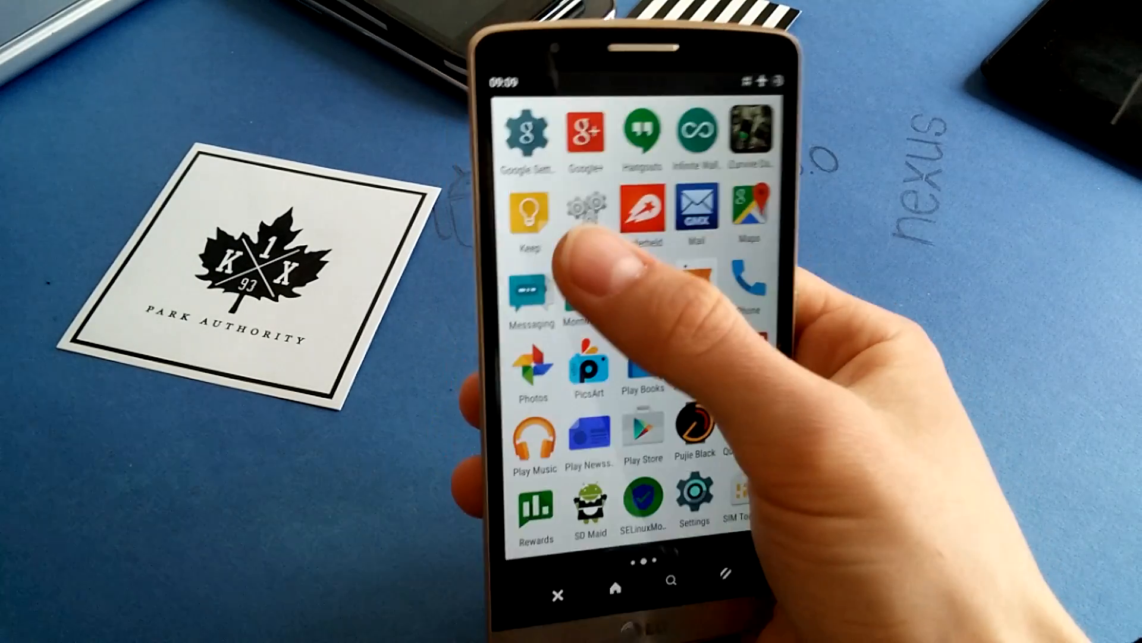
{"action": "left_click", "coordinate": [577, 206]}
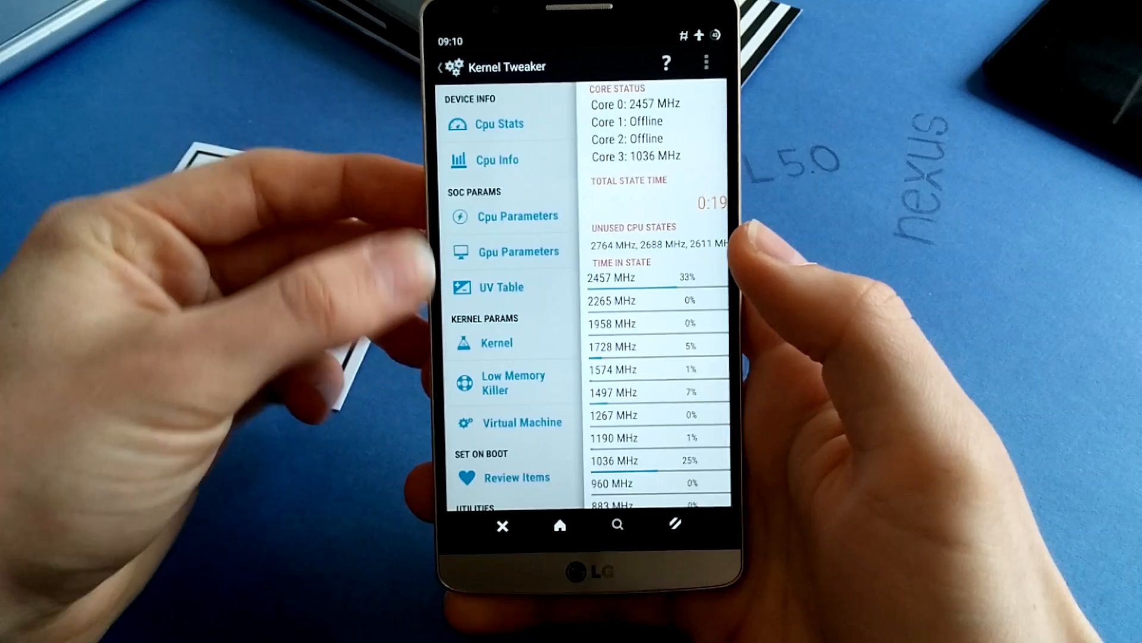
View Cpu Parameters (max 2457600, min 1574400, interactive governor), then return to Settings
{"action": "left_click", "coordinate": [517, 215]}
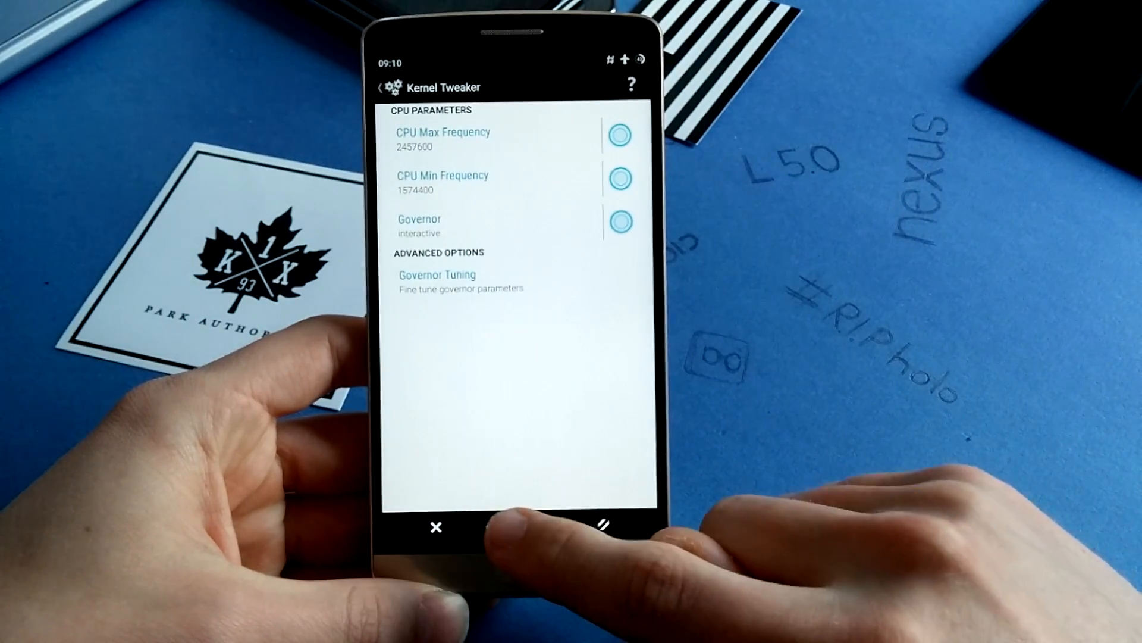
{"action": "left_click", "coordinate": [490, 527]}
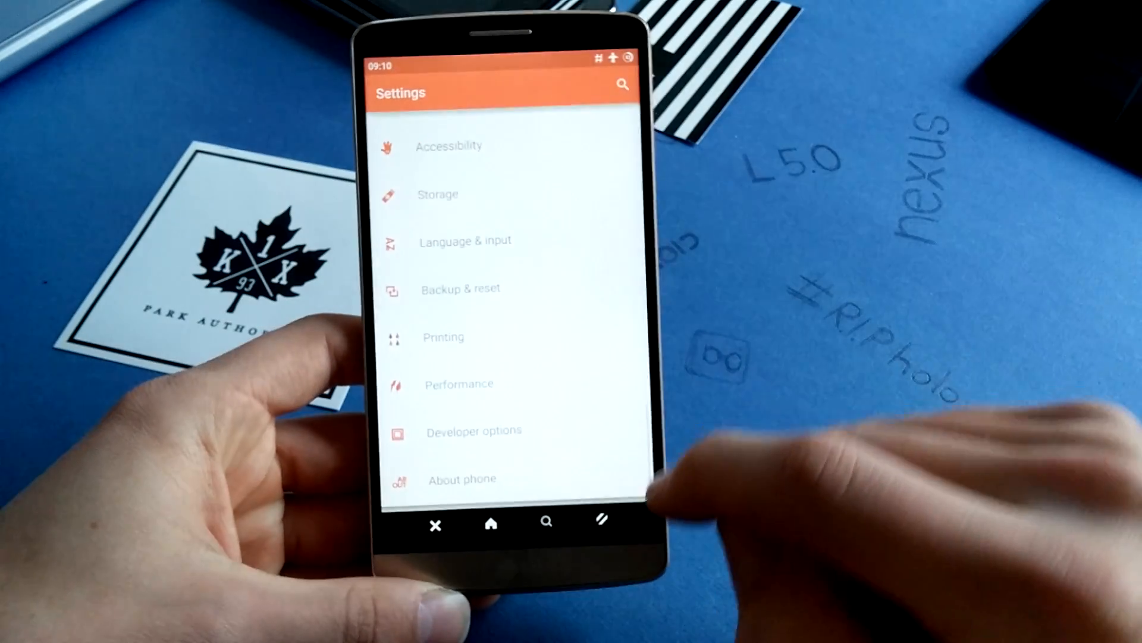
Scroll Settings to the Personal section and open the Status bar options
{"action": "scroll", "scroll_direction": "down", "scroll_amount": 3}
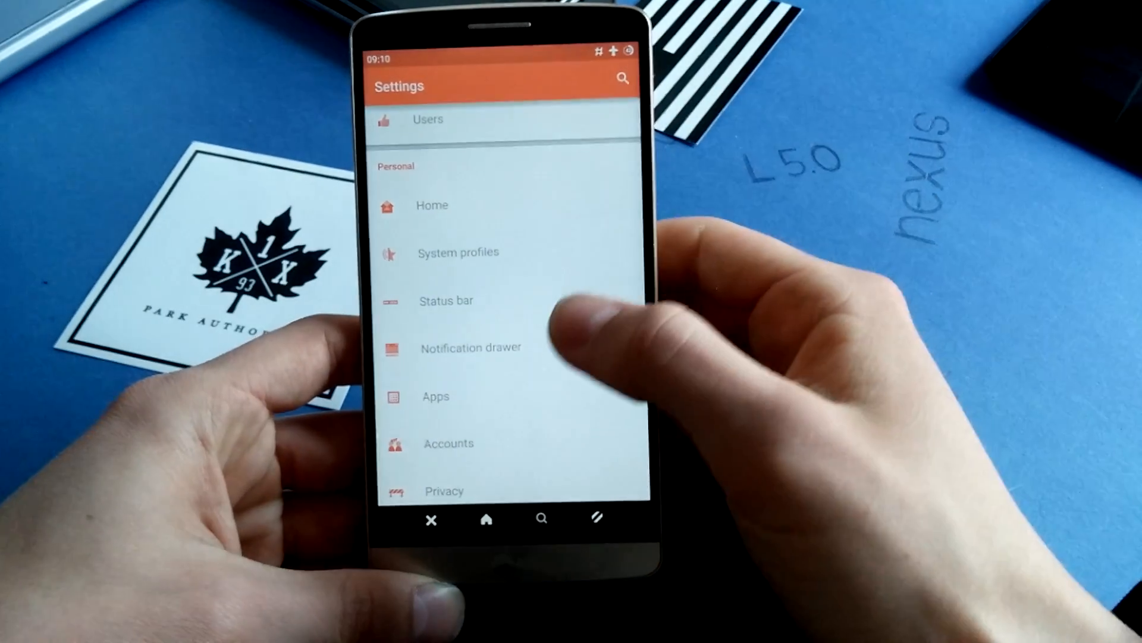
{"action": "scroll", "scroll_direction": "up", "scroll_amount": 3}
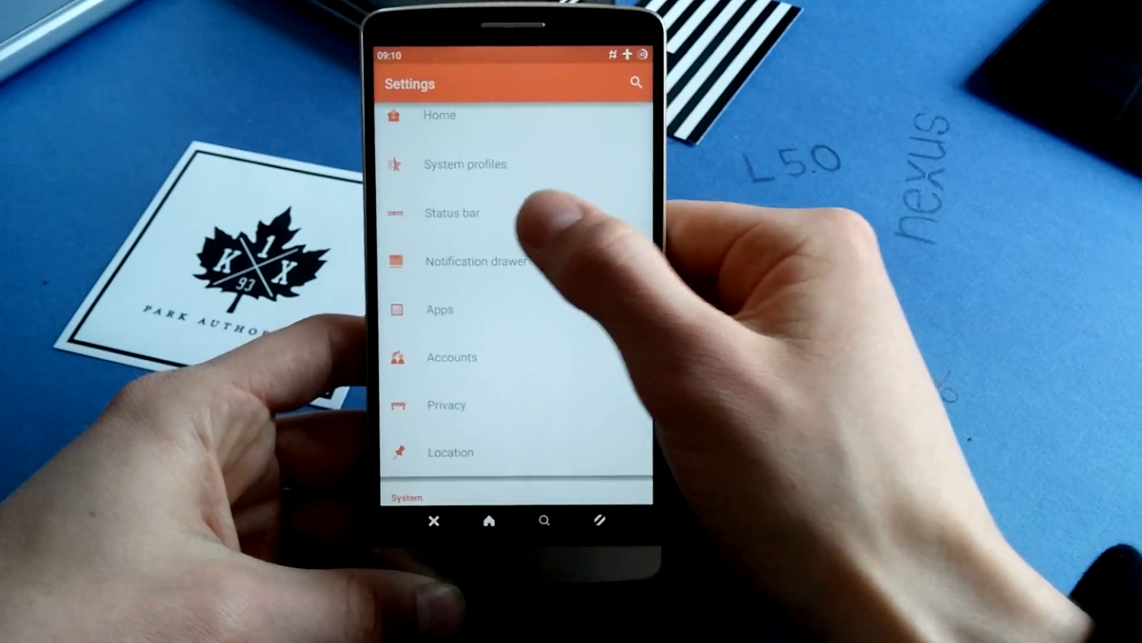
{"action": "left_click", "coordinate": [452, 213]}
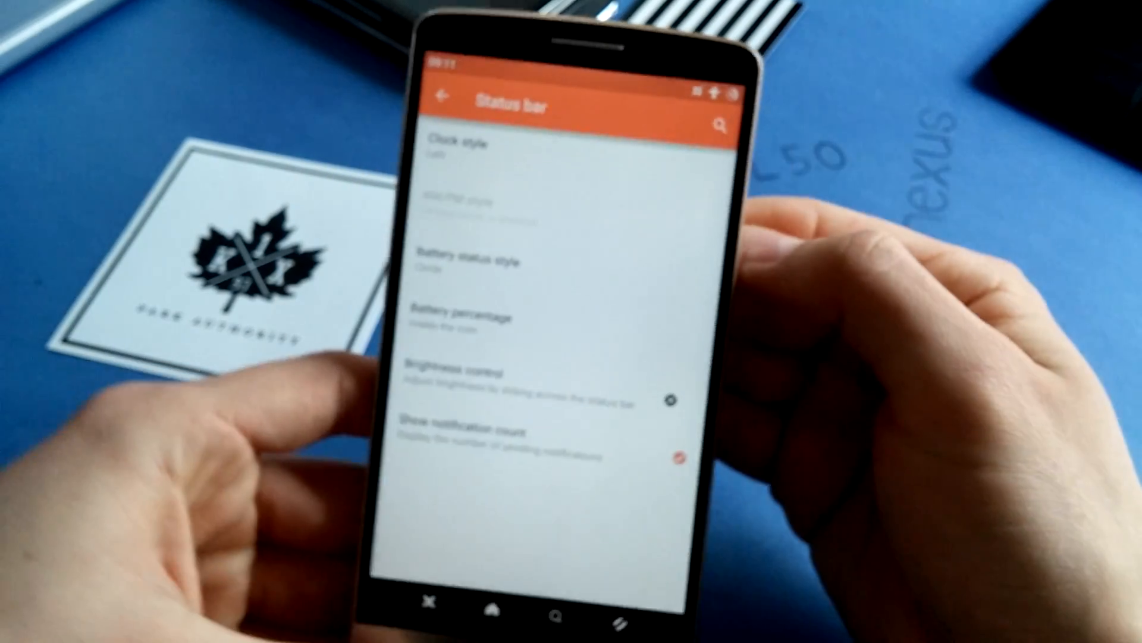
Review the clock and battery status style options, then go back to the settings list
{"action": "left_click", "coordinate": [458, 258]}
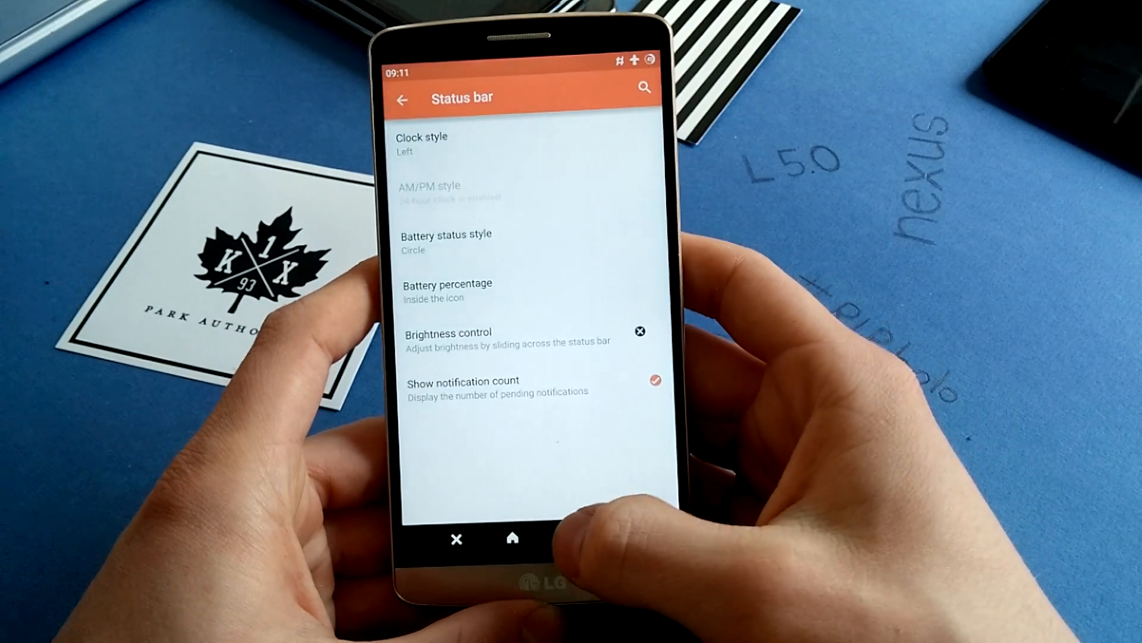
{"action": "left_click", "coordinate": [400, 99]}
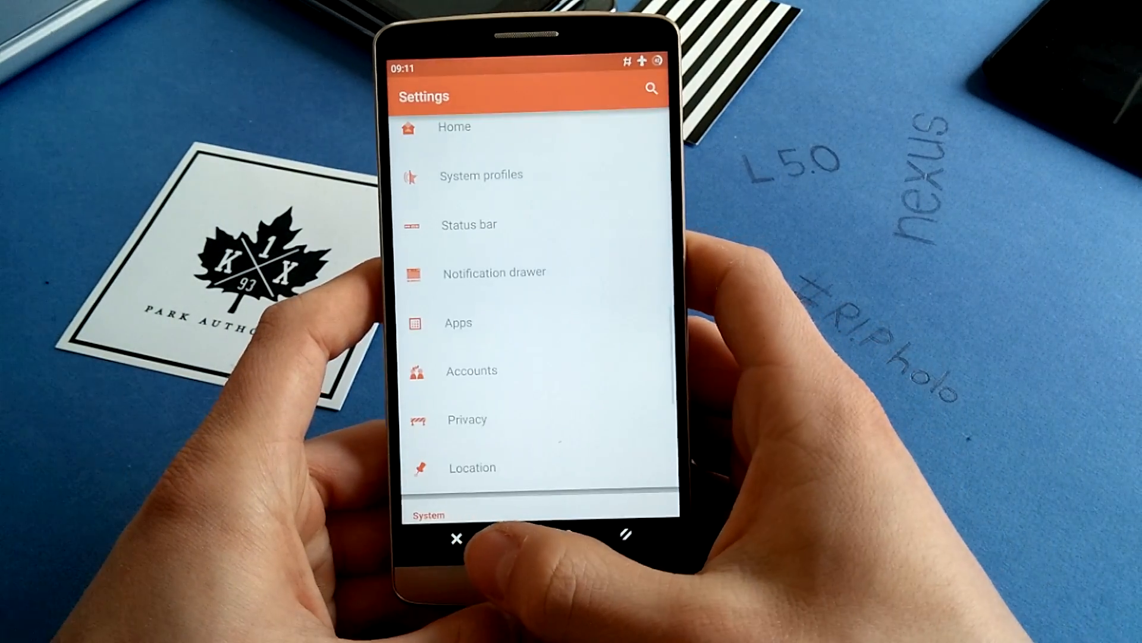
{"action": "scroll", "scroll_direction": "down", "scroll_amount": 3}
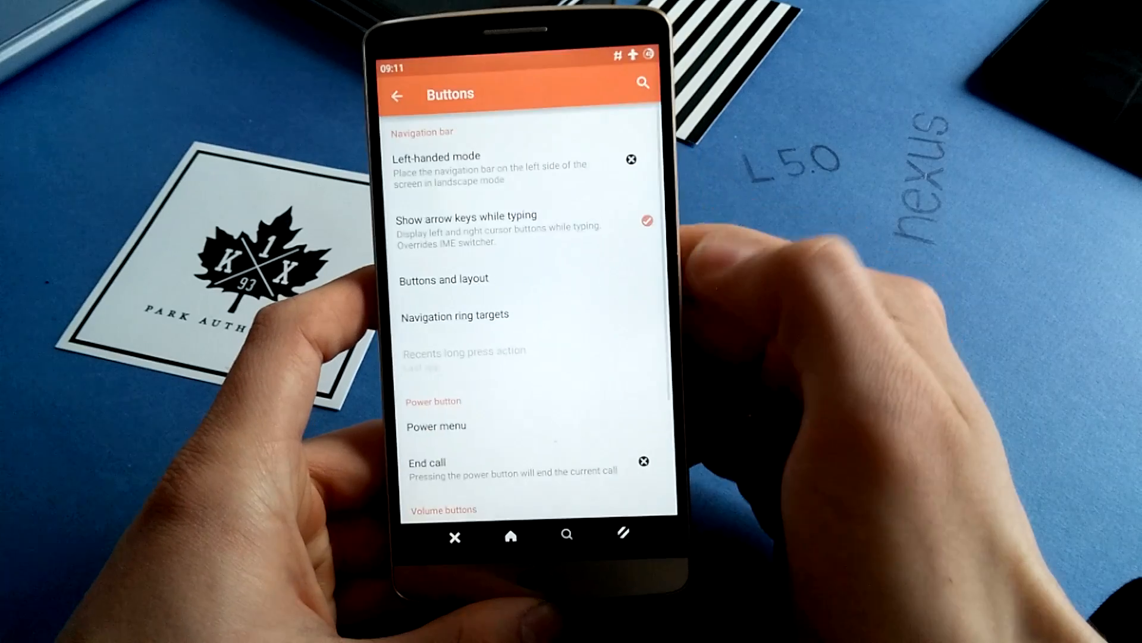
{"action": "left_click", "coordinate": [443, 278]}
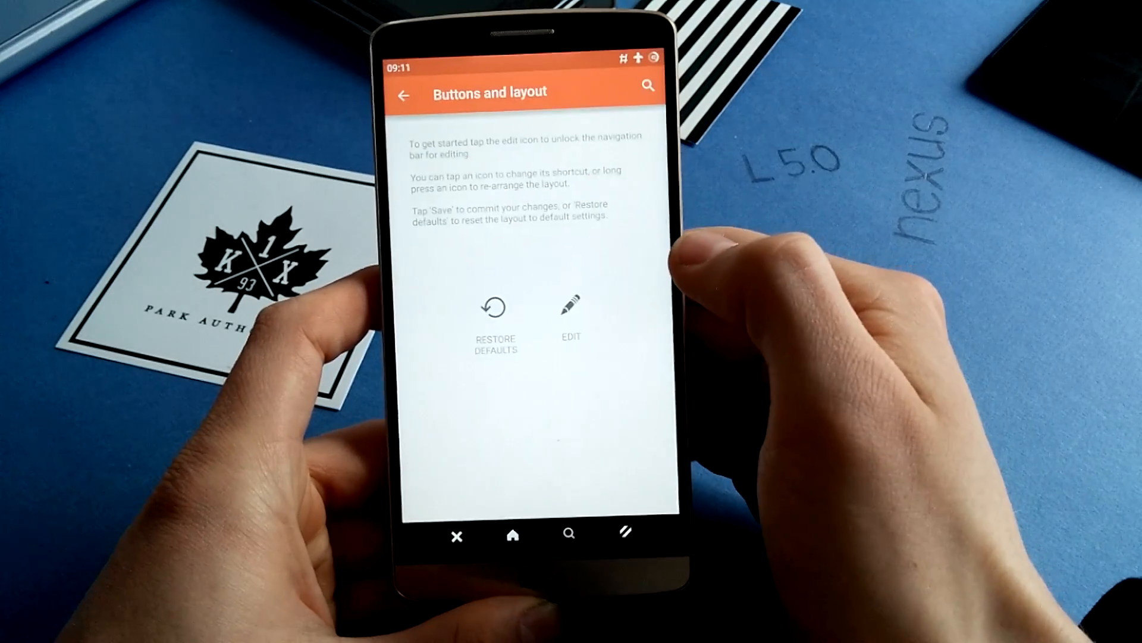
{"action": "left_click", "coordinate": [573, 302]}
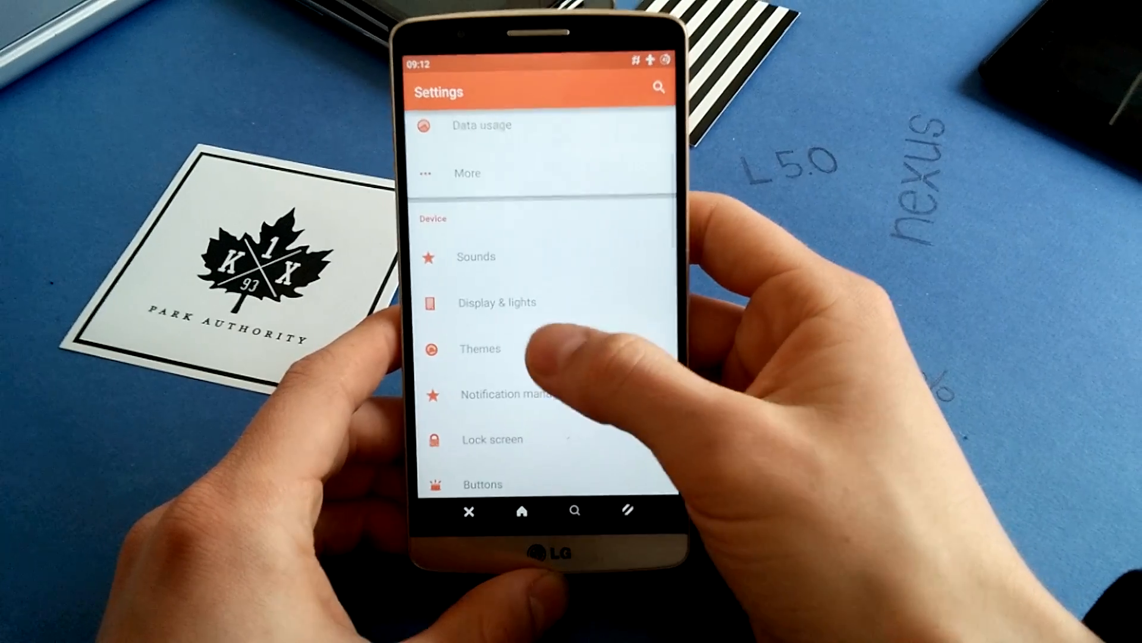
Open Themes to list the System (Default) and SolidAlpha themes
{"action": "left_click", "coordinate": [479, 349]}
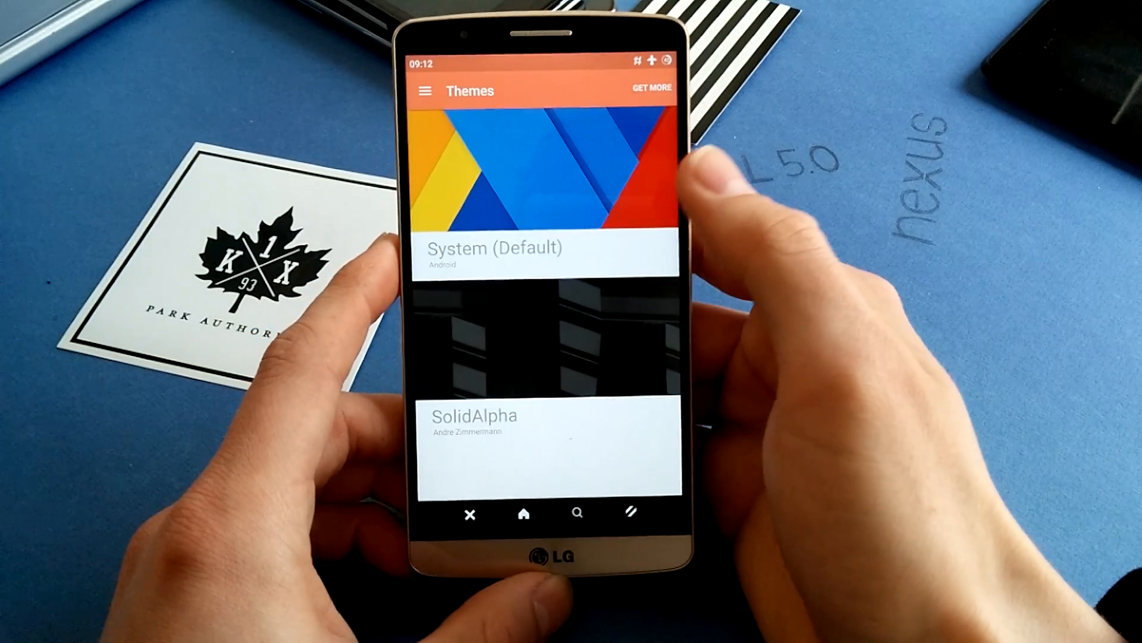